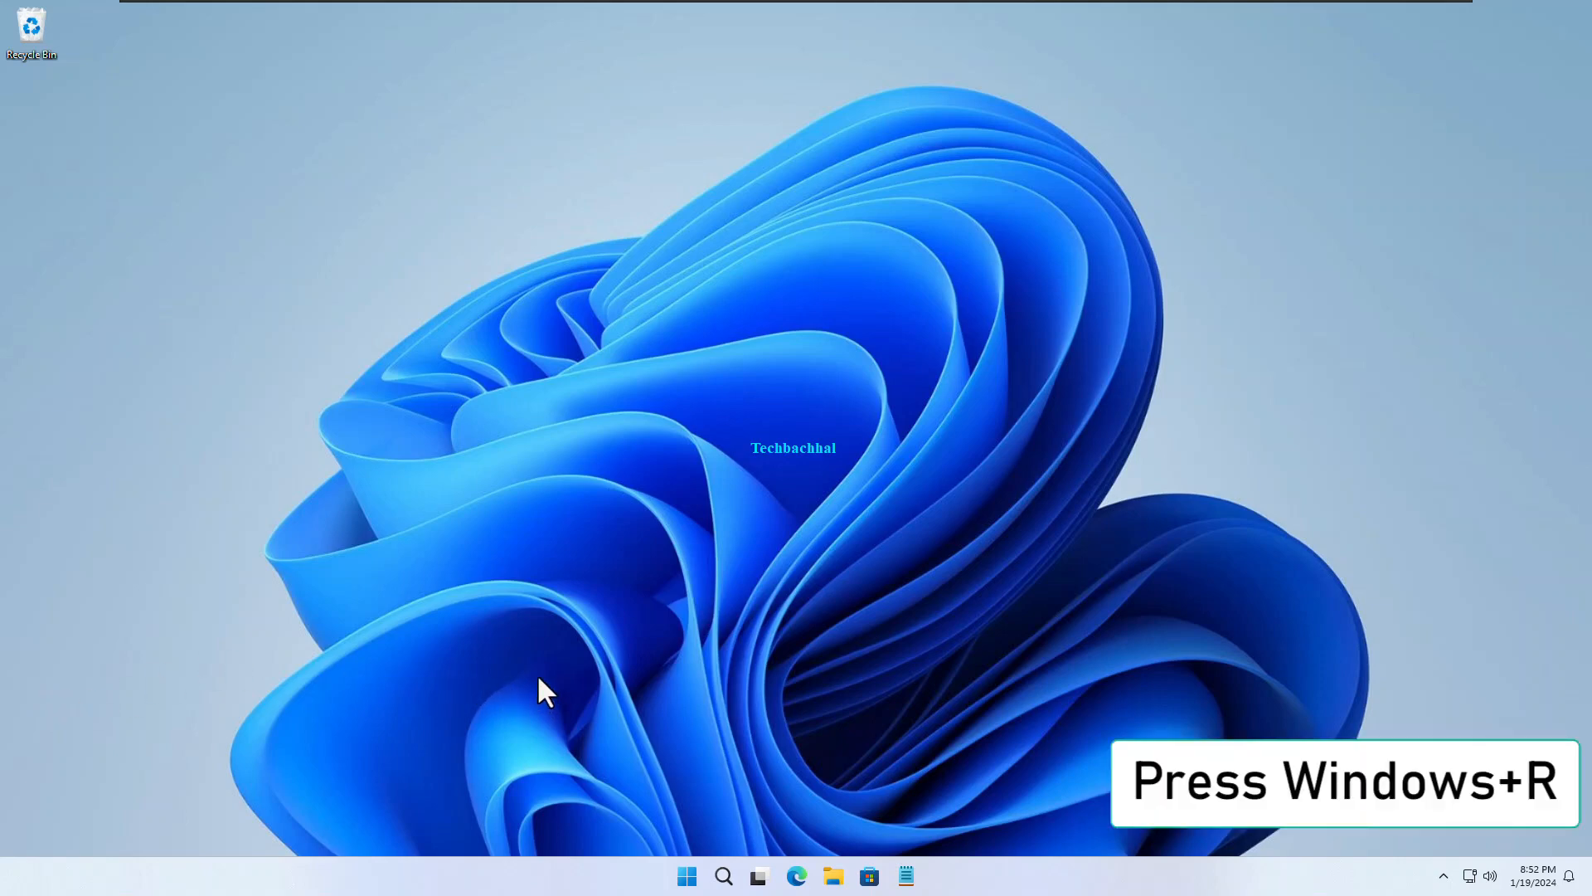
Launch a Command Prompt window by running cmd from the Run dialog.
{"action": "key", "text": "win+r"}
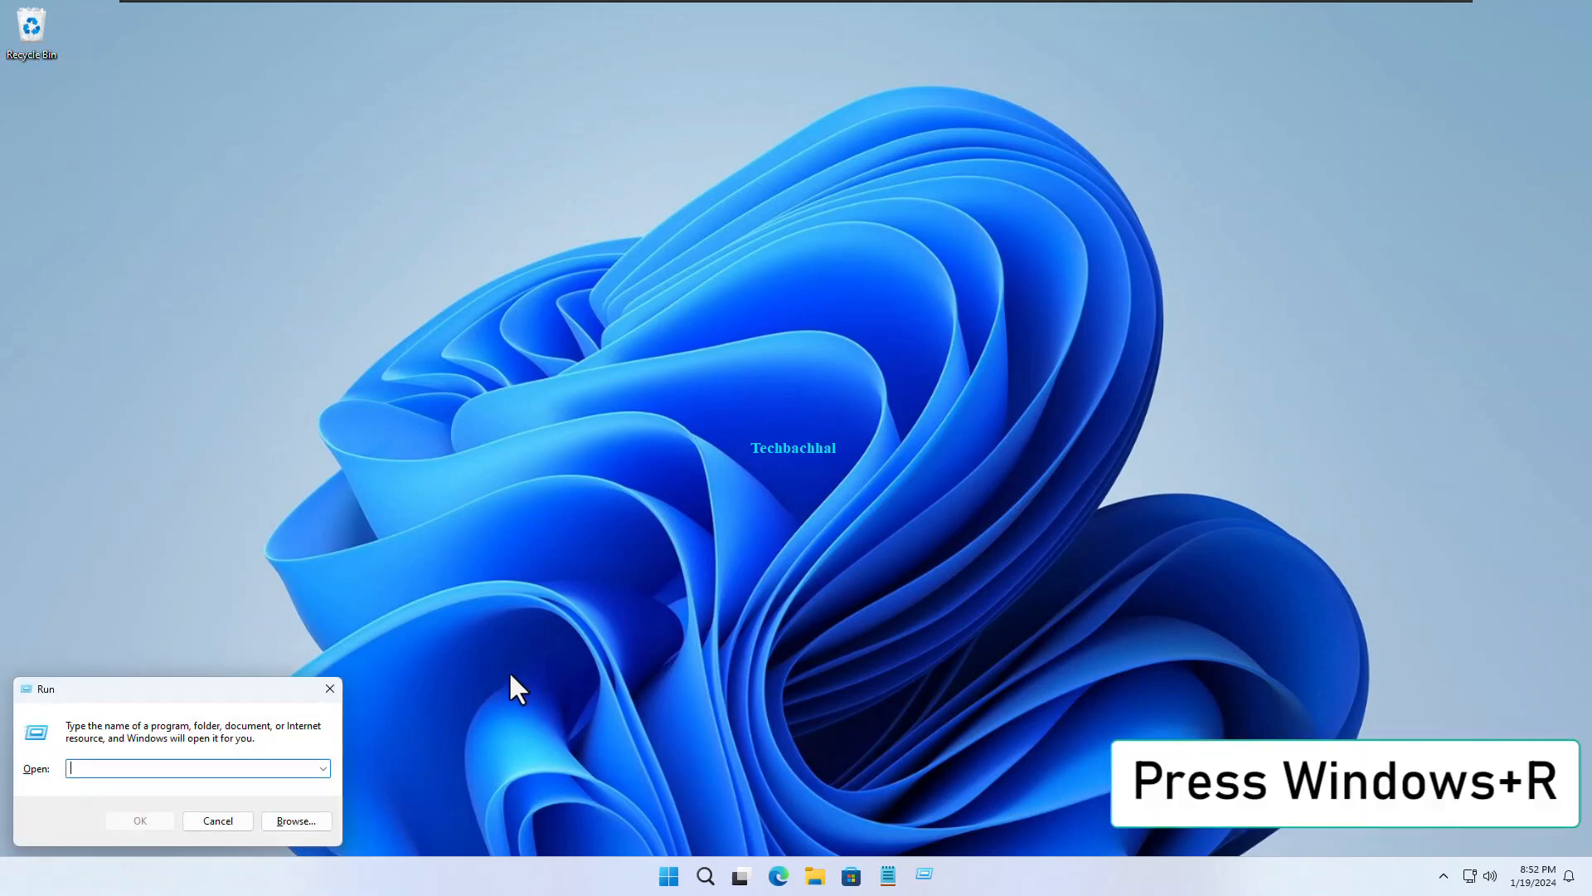
{"action": "type", "text": "c"}
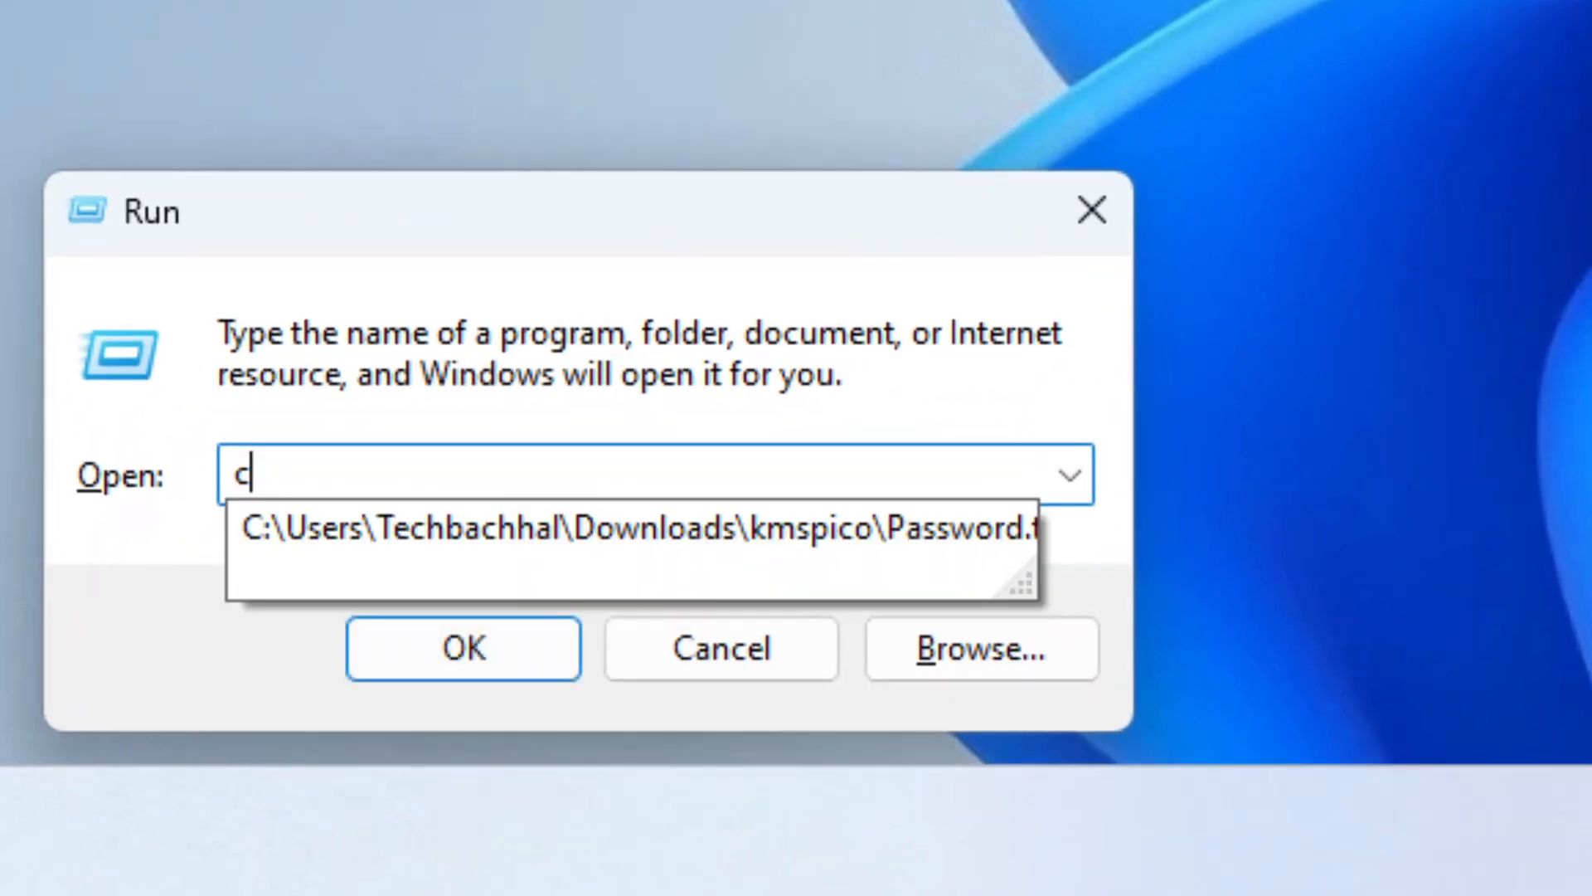
{"action": "type", "text": "md"}
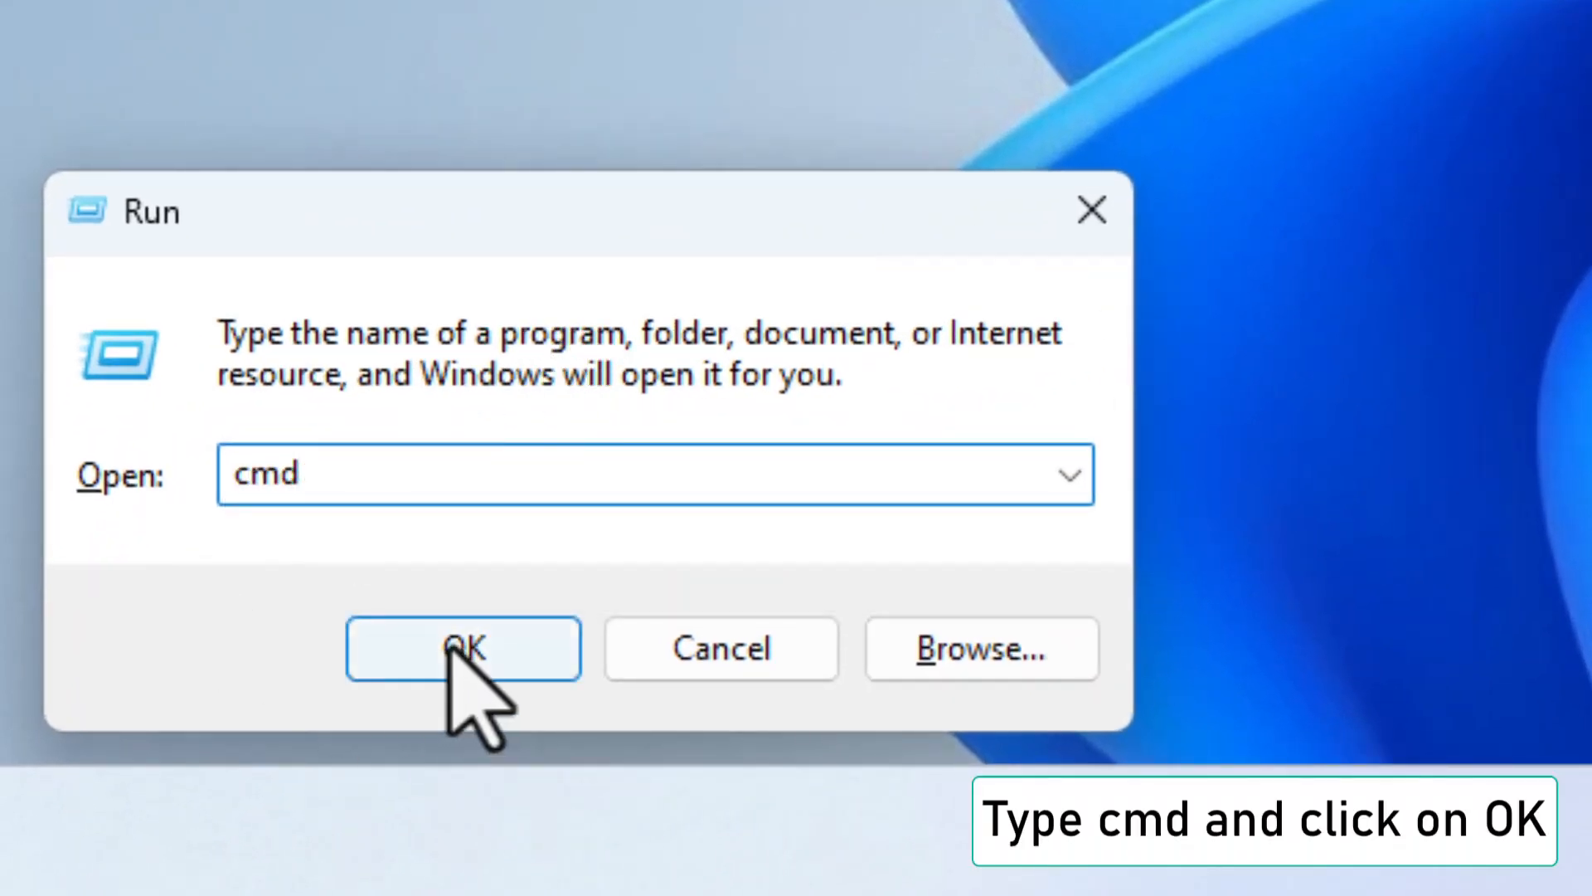
{"action": "left_click", "coordinate": [462, 648]}
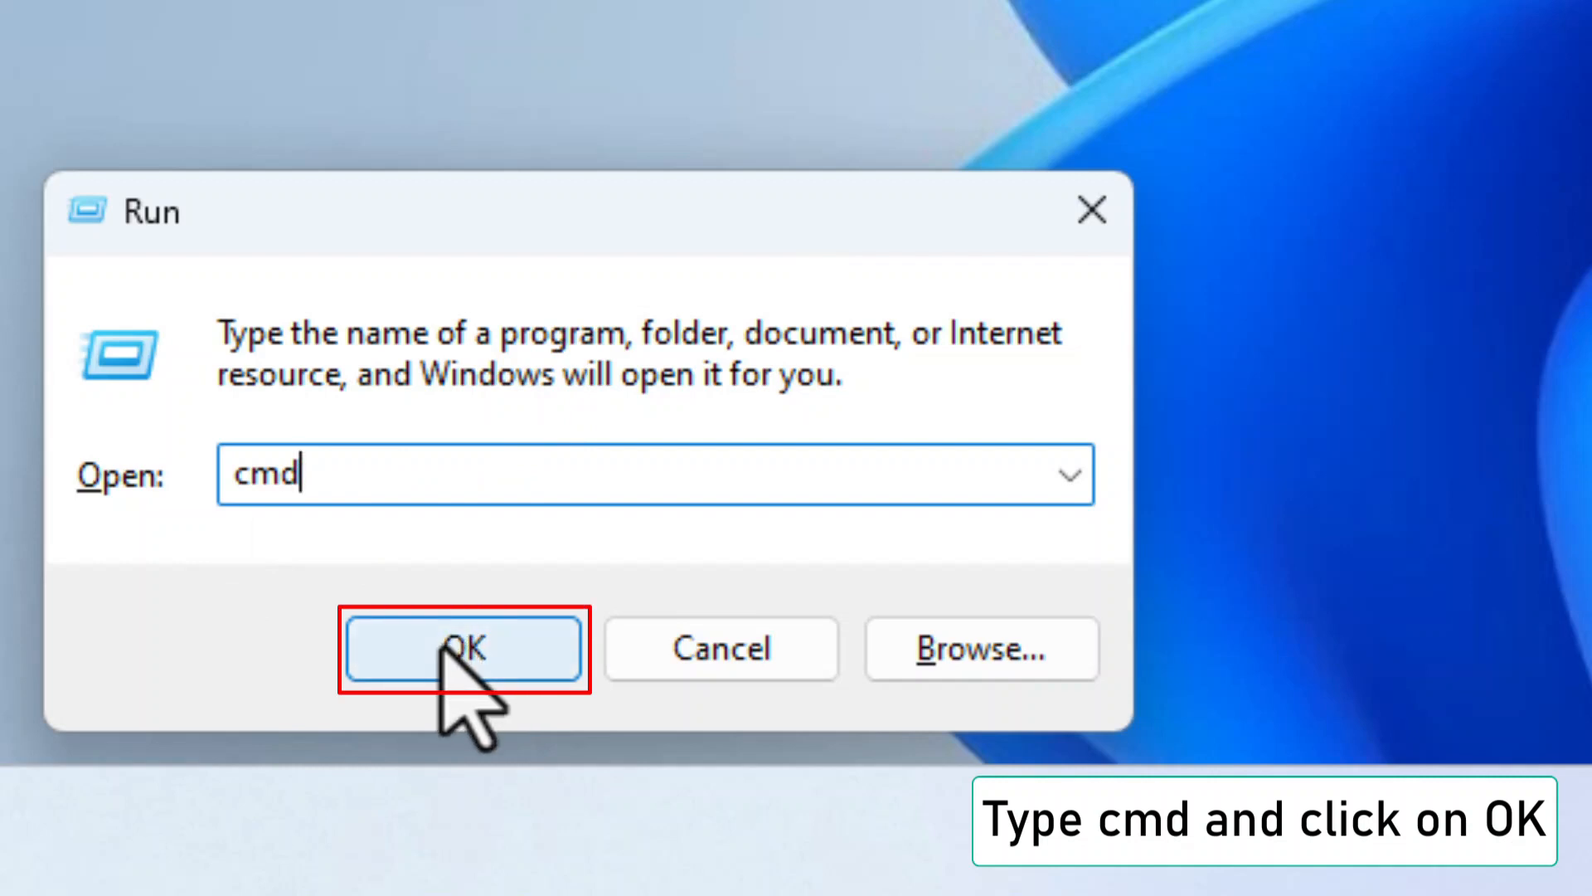
{"action": "left_click", "coordinate": [462, 648]}
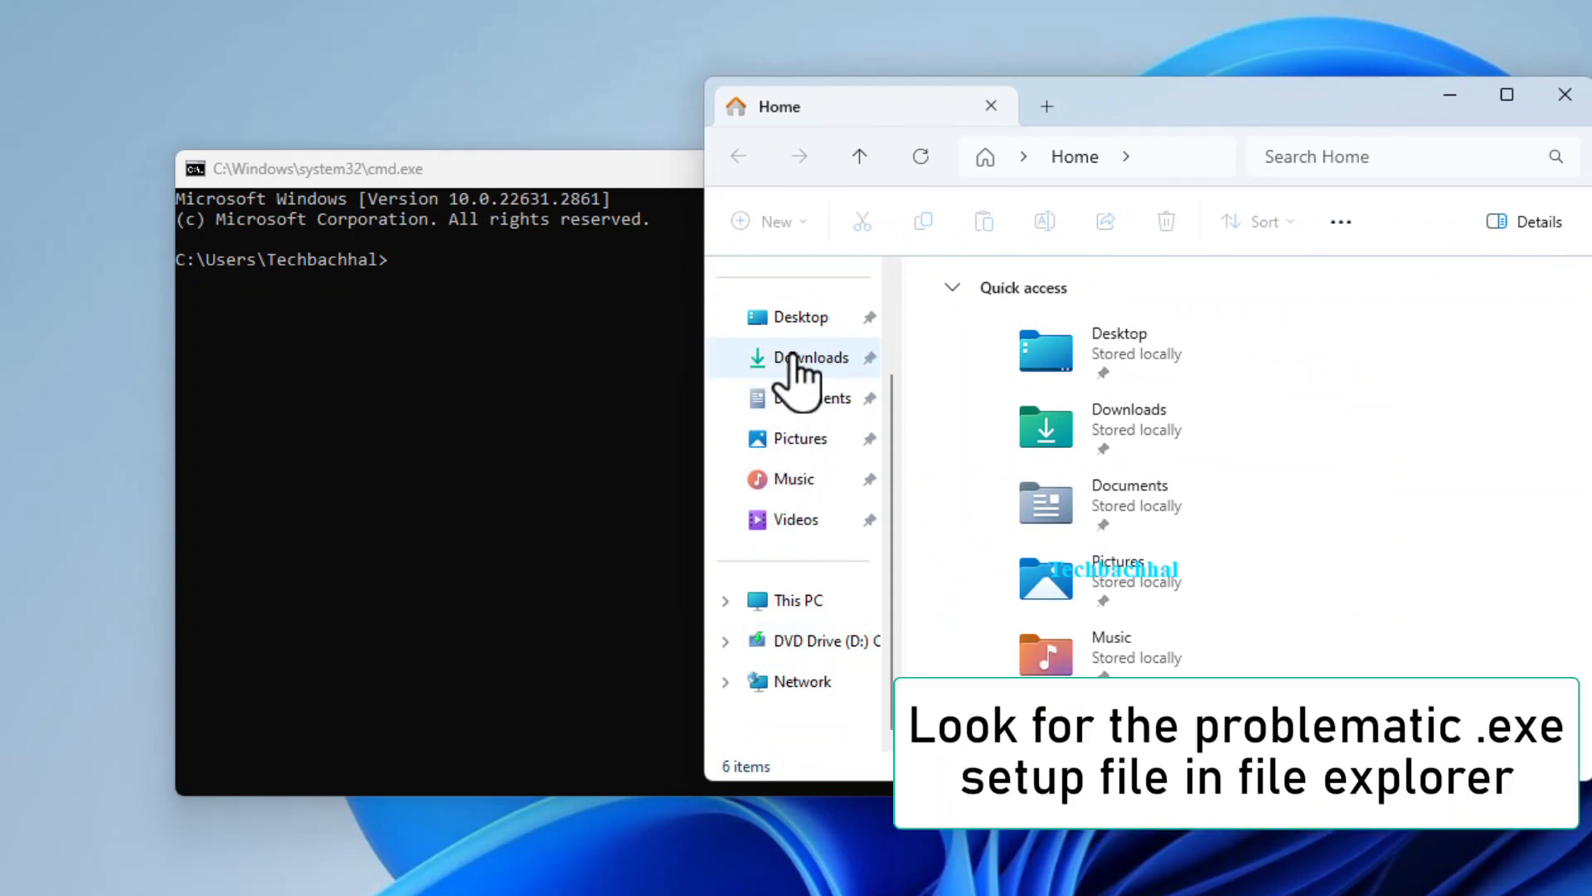
Open the Downloads folder containing the KMP64_2023.12.21.13 installer.
{"action": "left_click", "coordinate": [810, 357]}
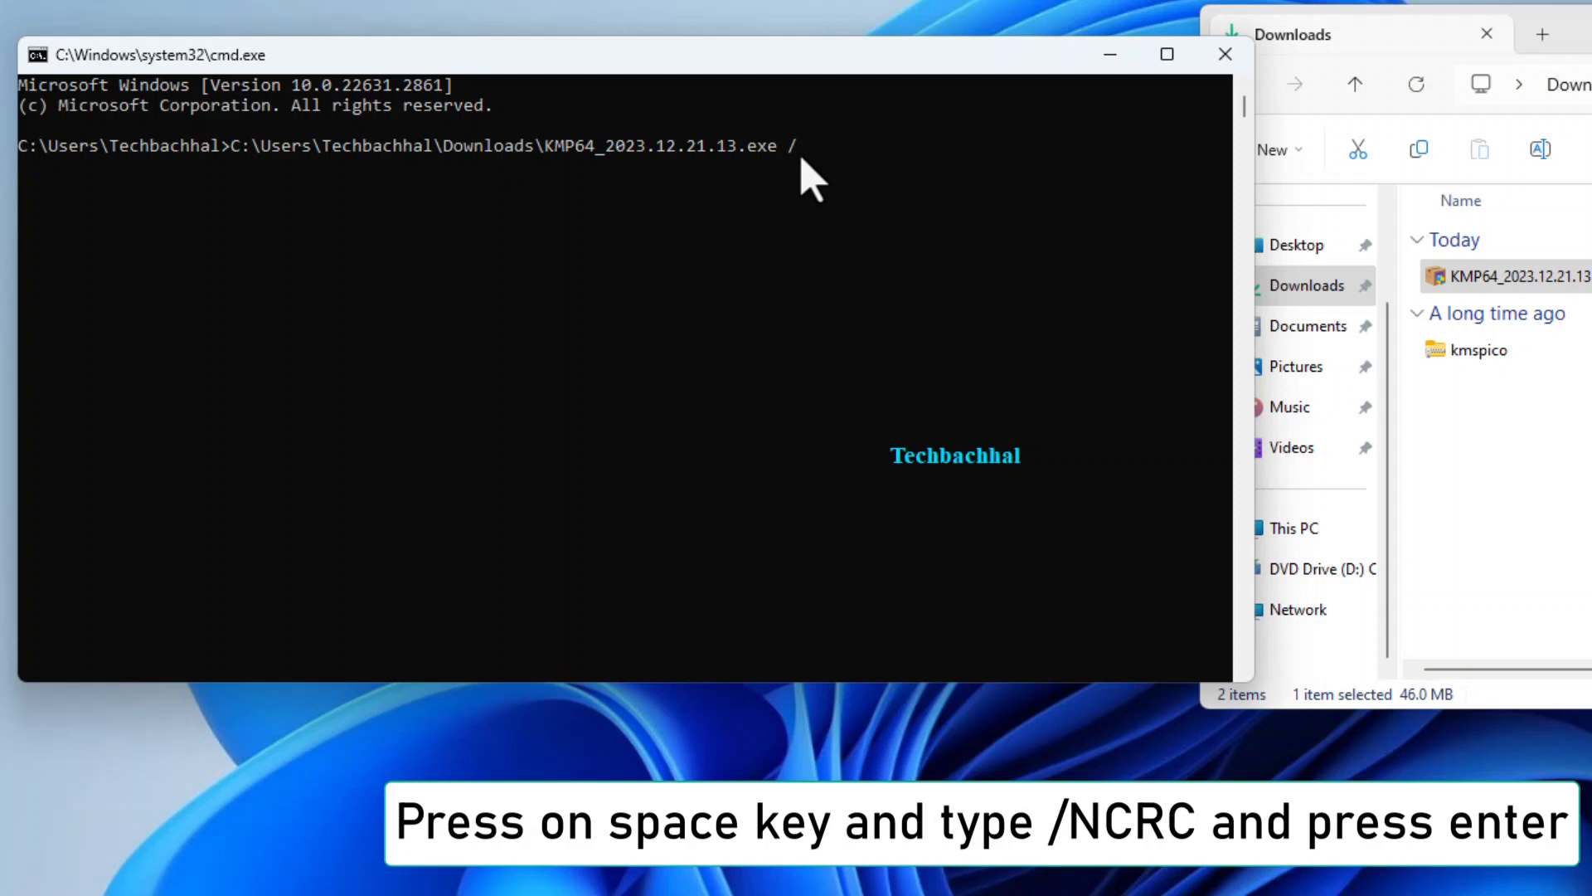
Append the /NCRC switch to the installer path and run the command.
{"action": "type", "text": "NCR"}
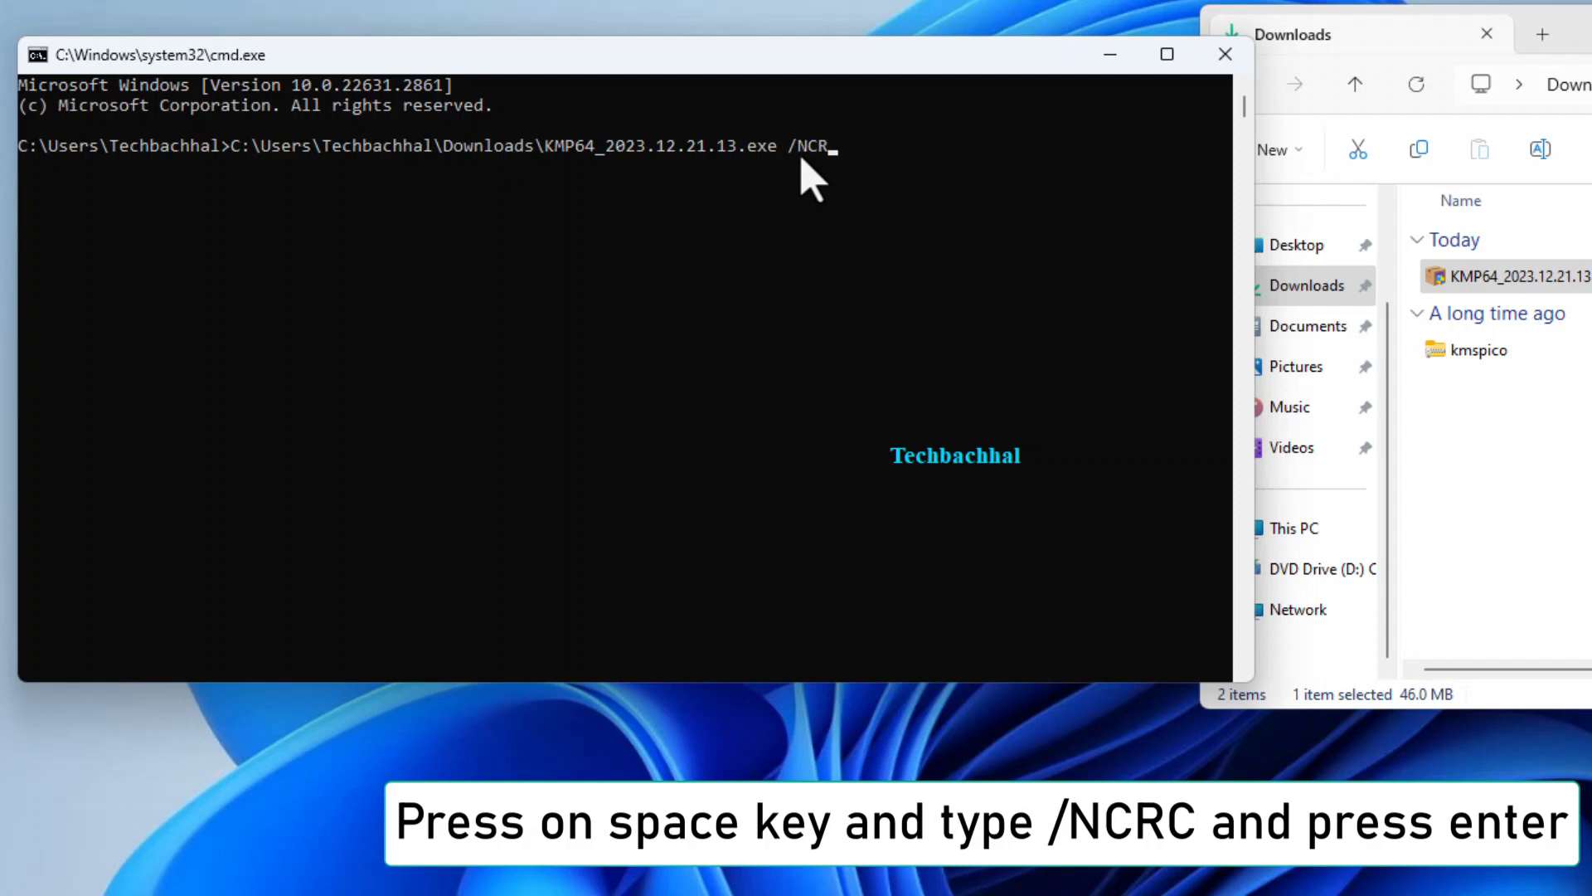
{"action": "type", "text": "C"}
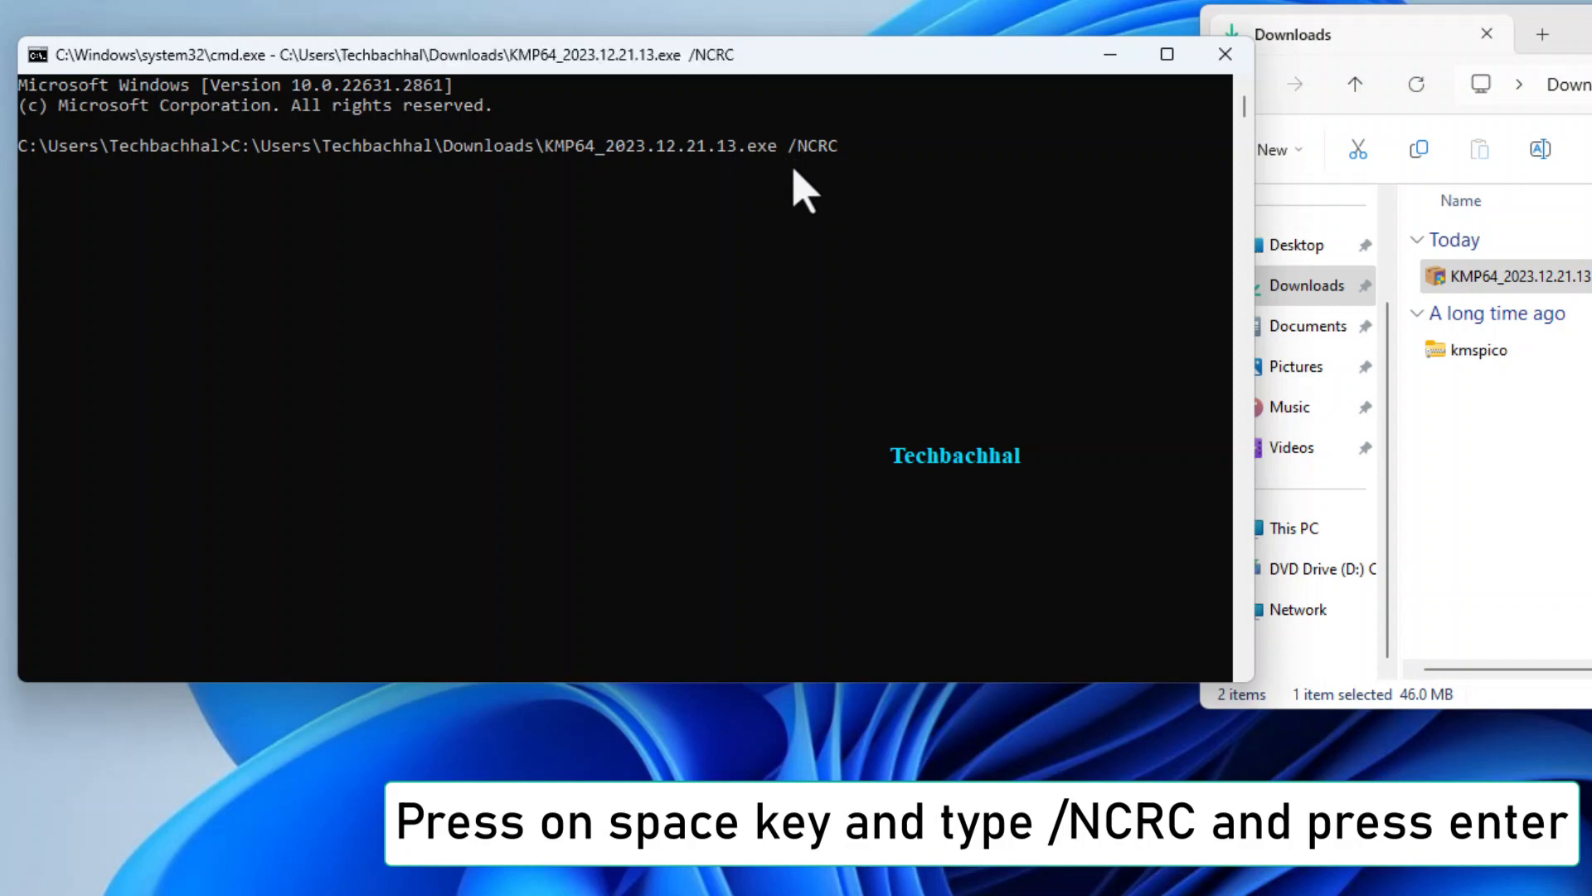
{"action": "key", "text": "enter"}
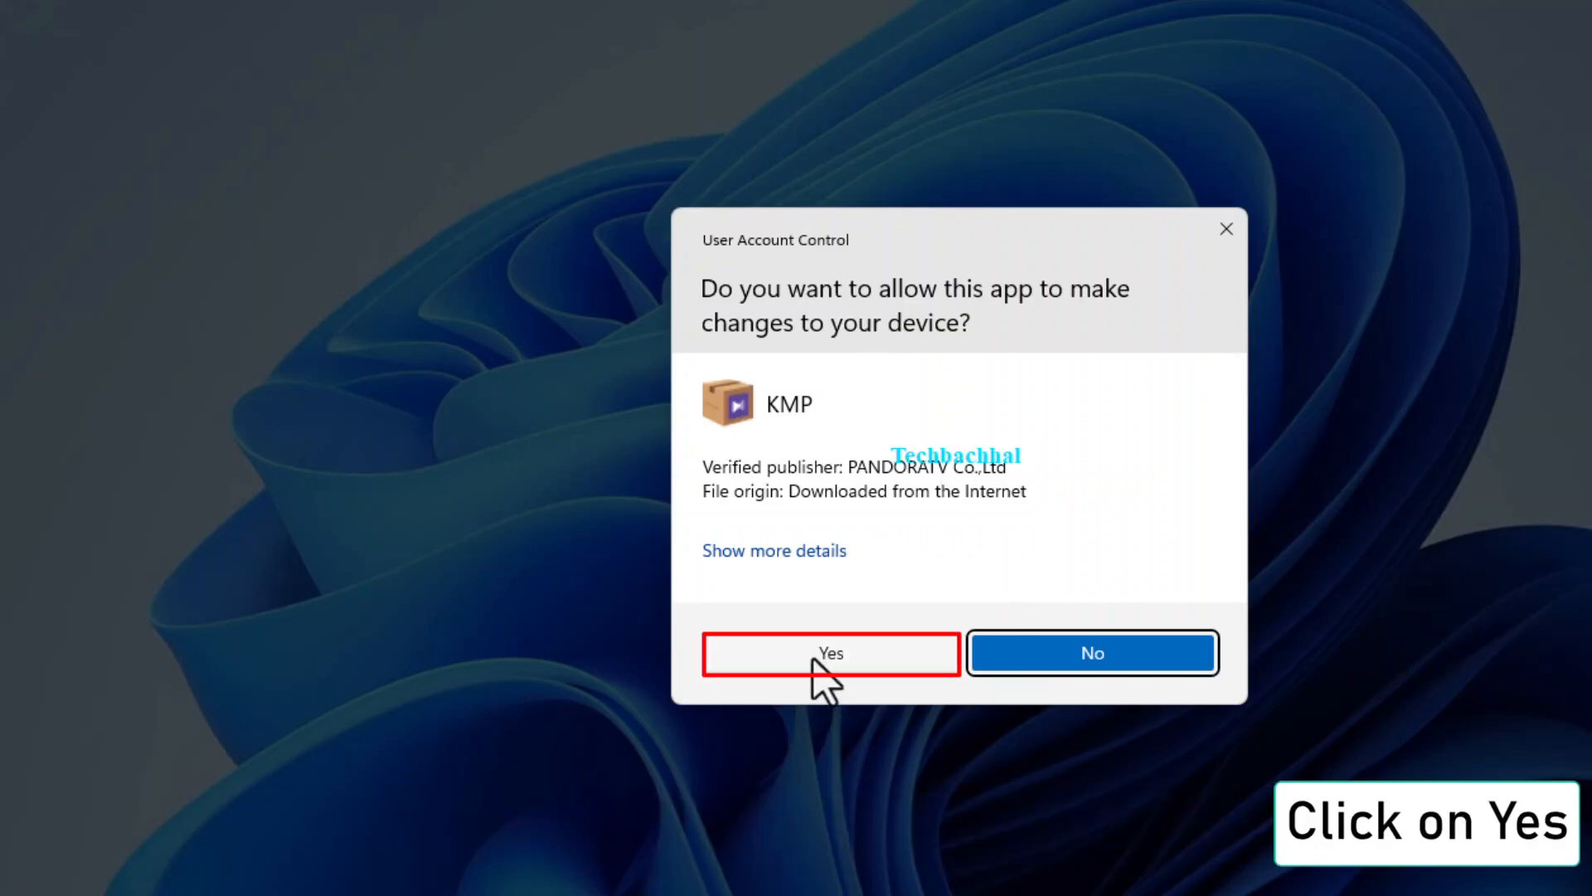
Approve the UAC prompt, close Command Prompt, and confirm English as the installer language.
{"action": "left_click", "coordinate": [831, 652]}
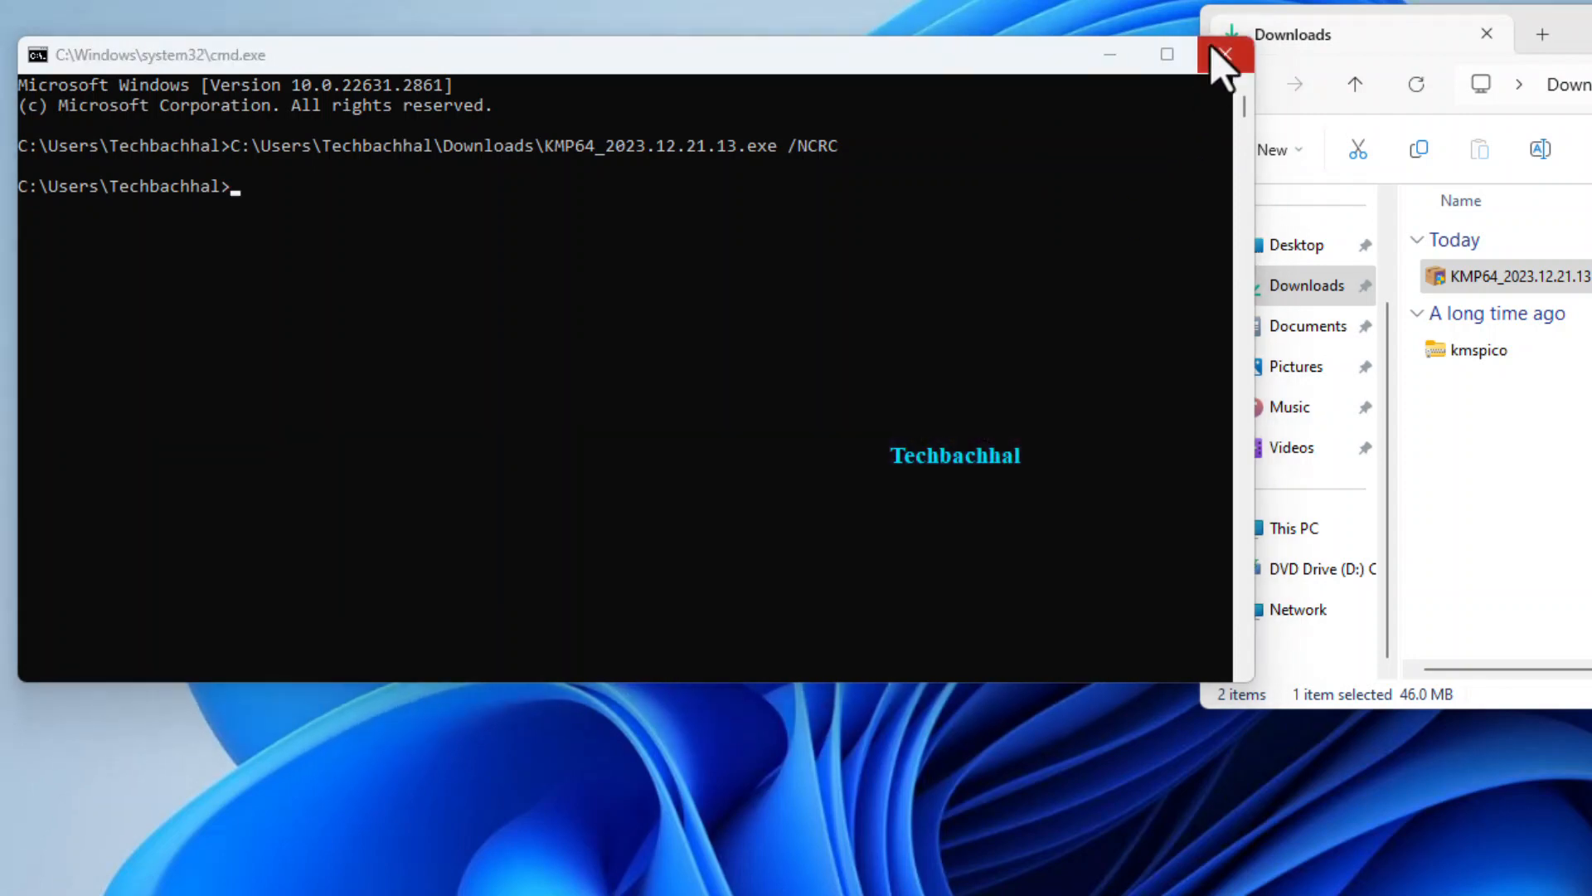
{"action": "left_click", "coordinate": [1225, 54]}
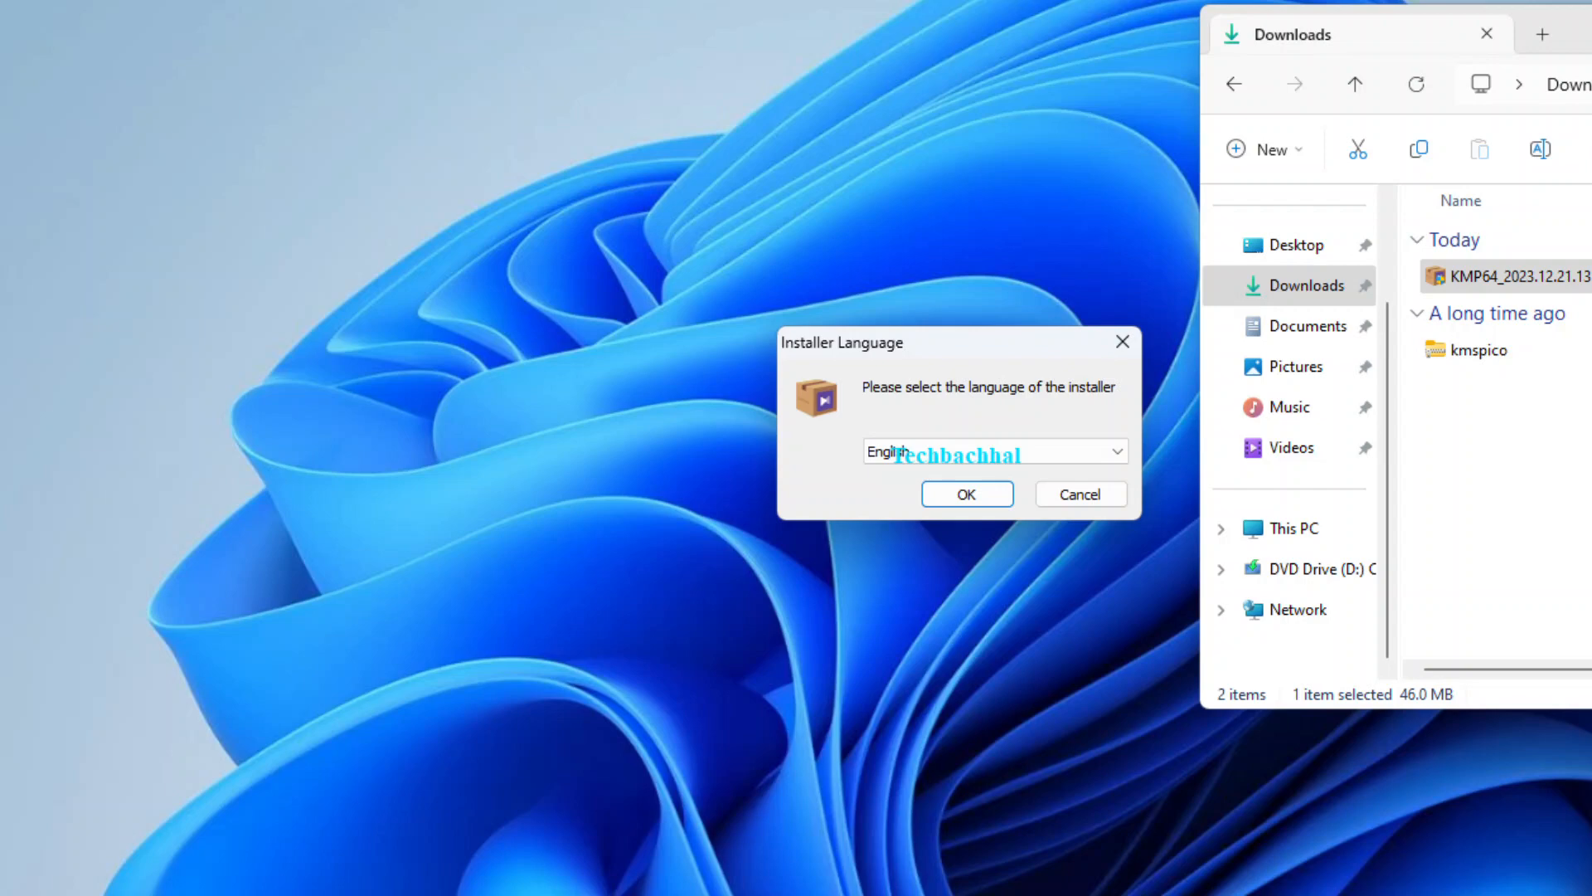
{"action": "left_click", "coordinate": [964, 494]}
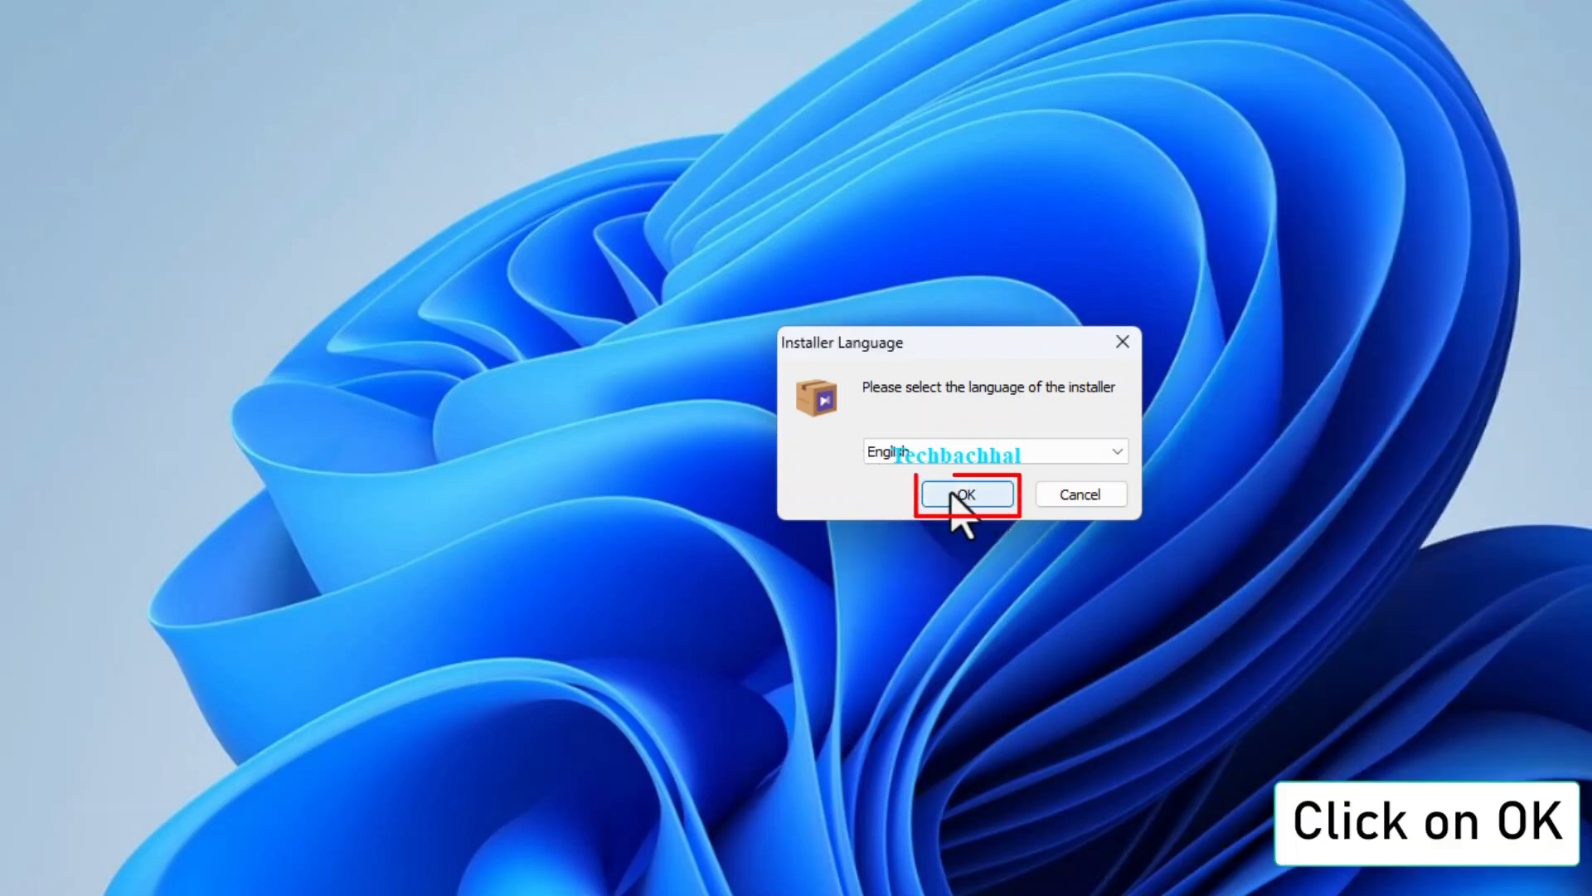
{"action": "left_click", "coordinate": [964, 495]}
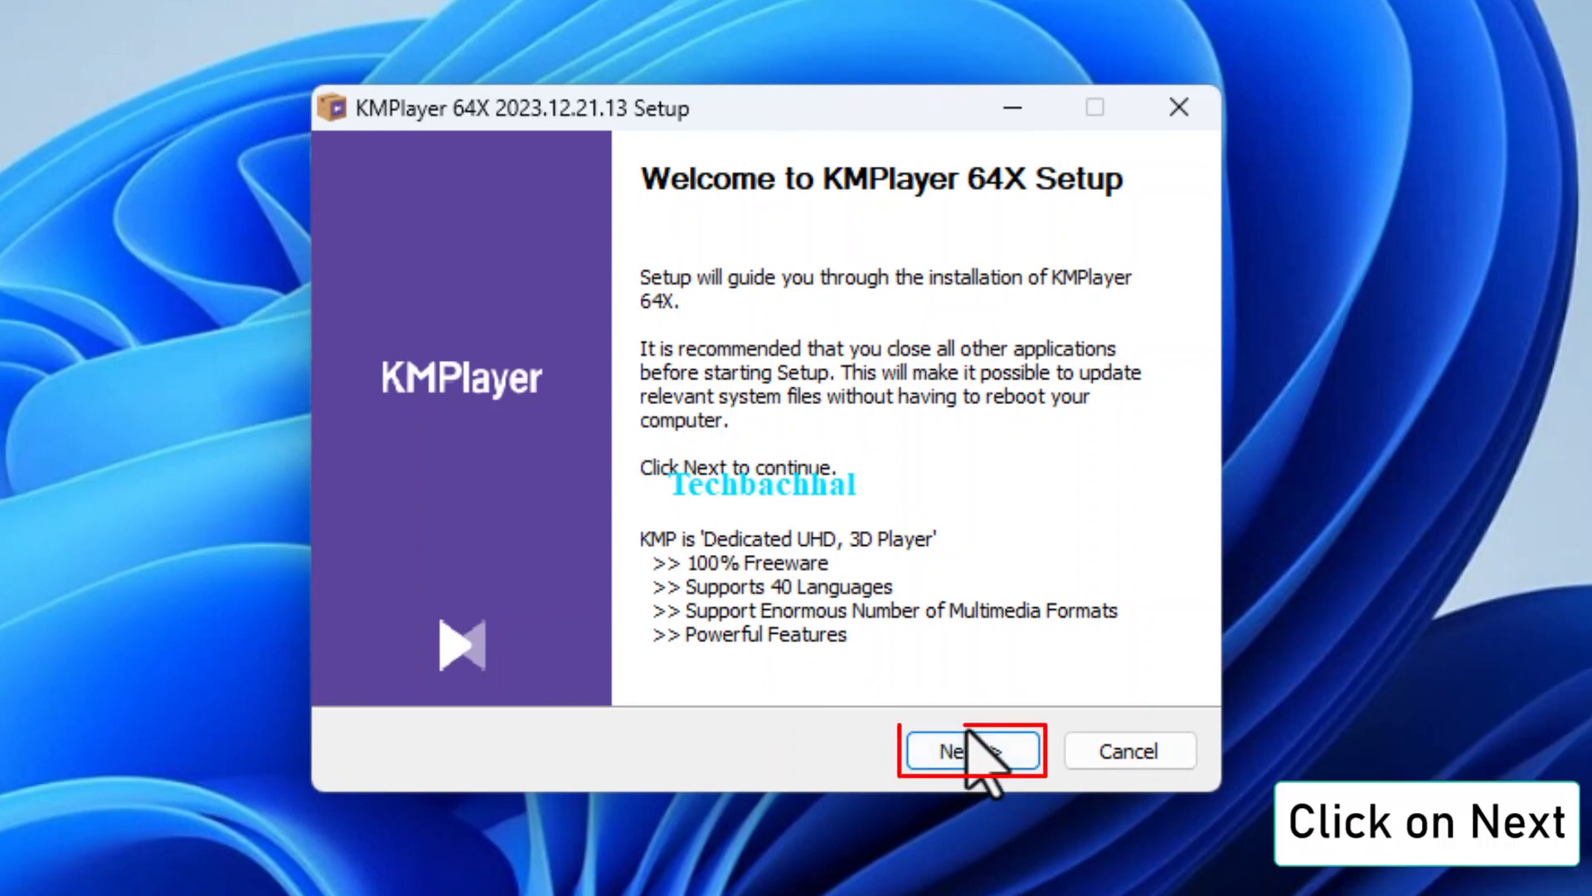
Accept the license and install with recommended components into C:\Program Files\KMPlayer 64X.
{"action": "left_click", "coordinate": [971, 750]}
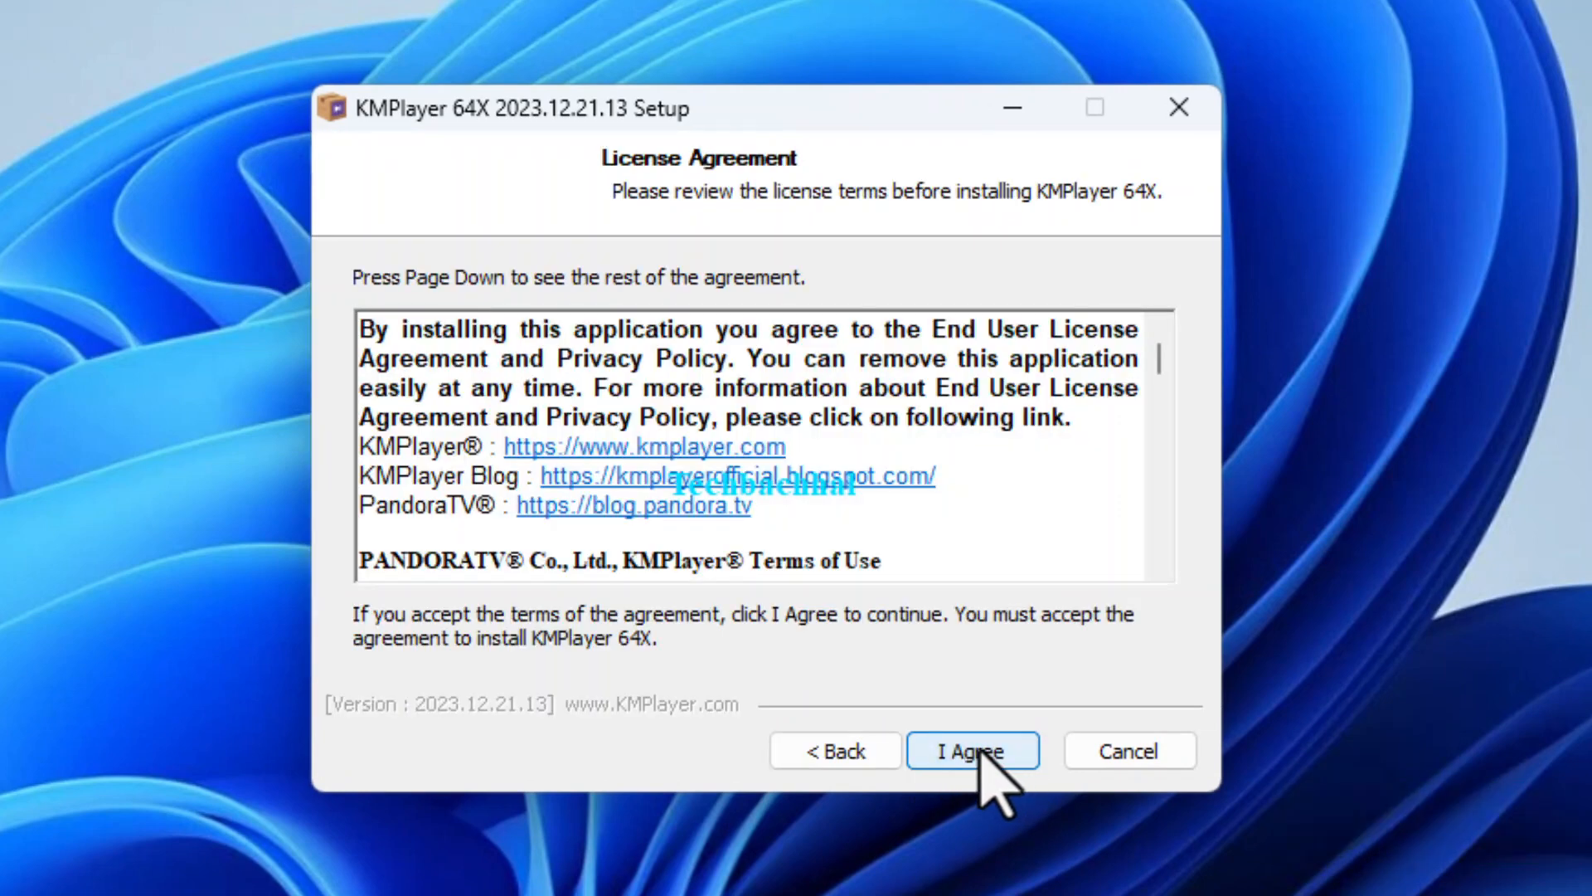
{"action": "left_click", "coordinate": [972, 751]}
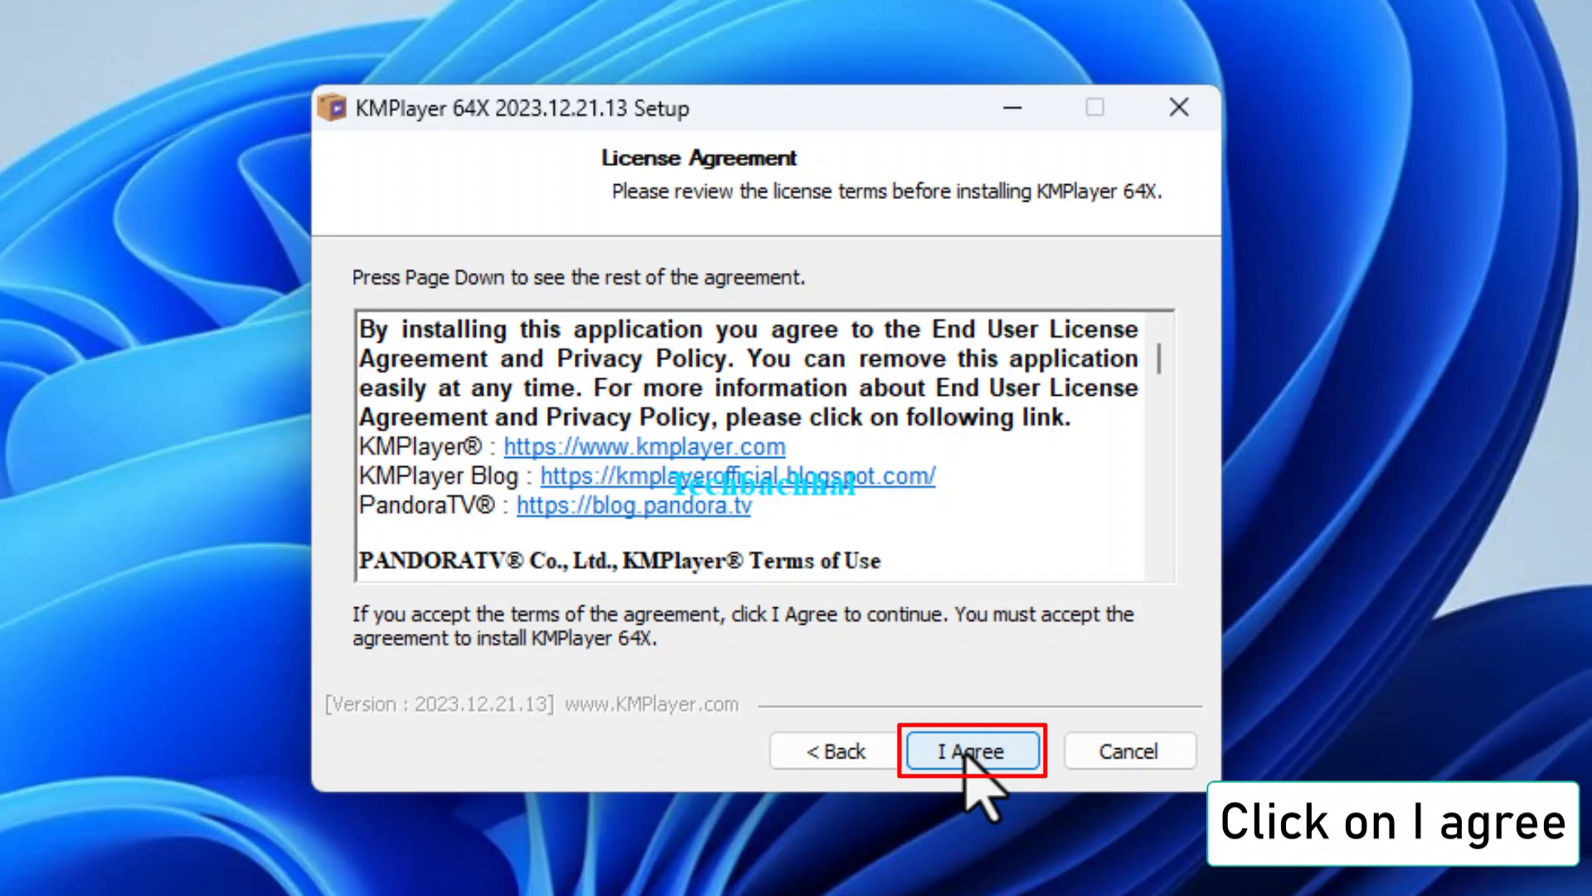
{"action": "left_click", "coordinate": [972, 750]}
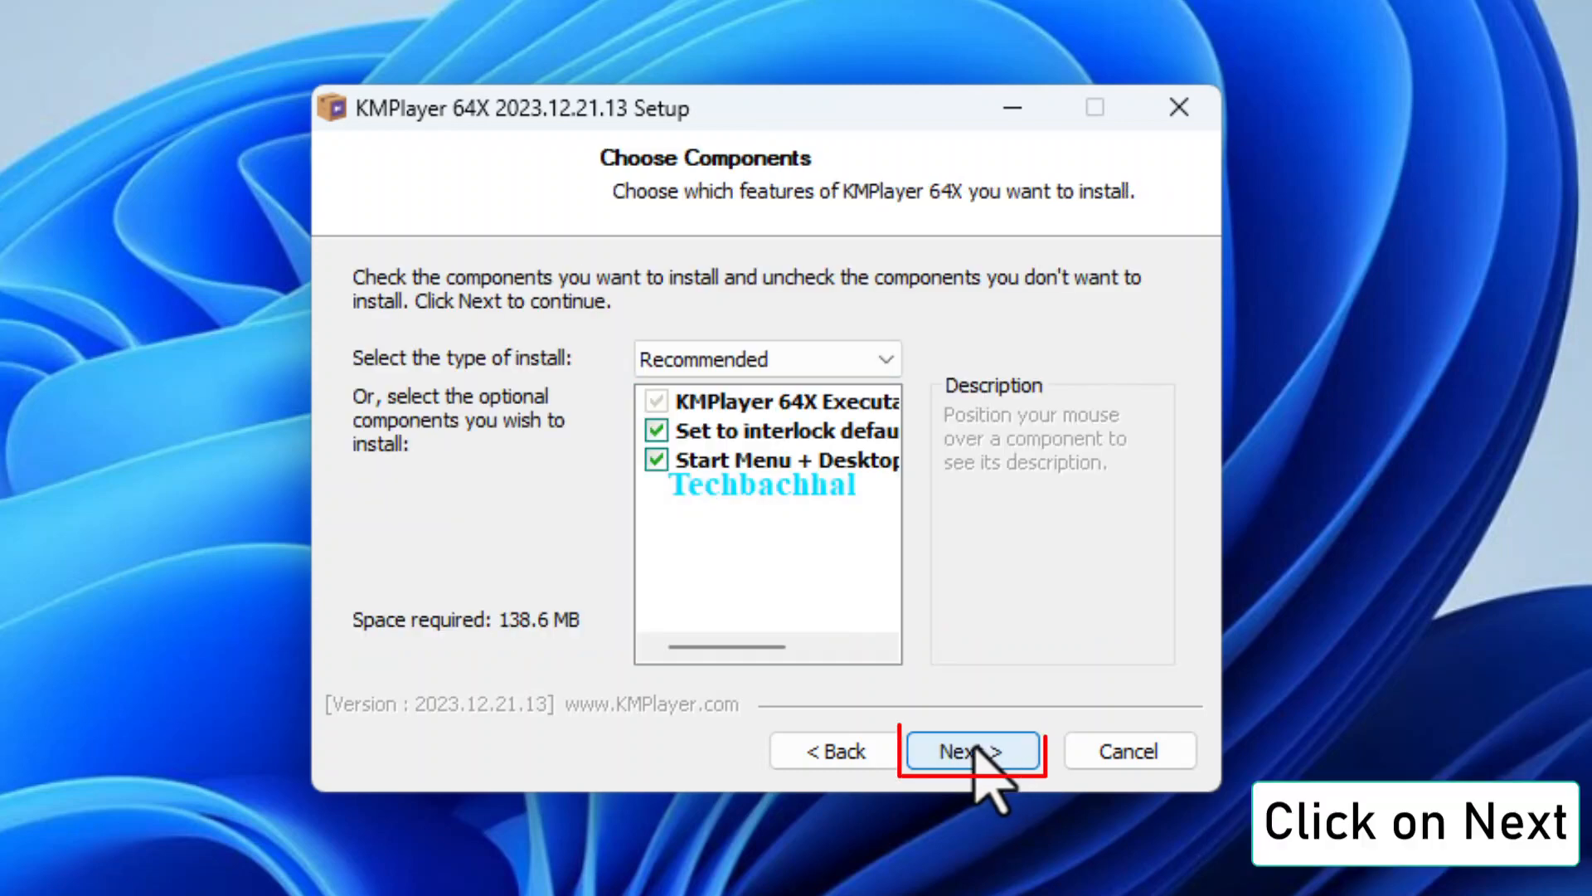
{"action": "left_click", "coordinate": [972, 751]}
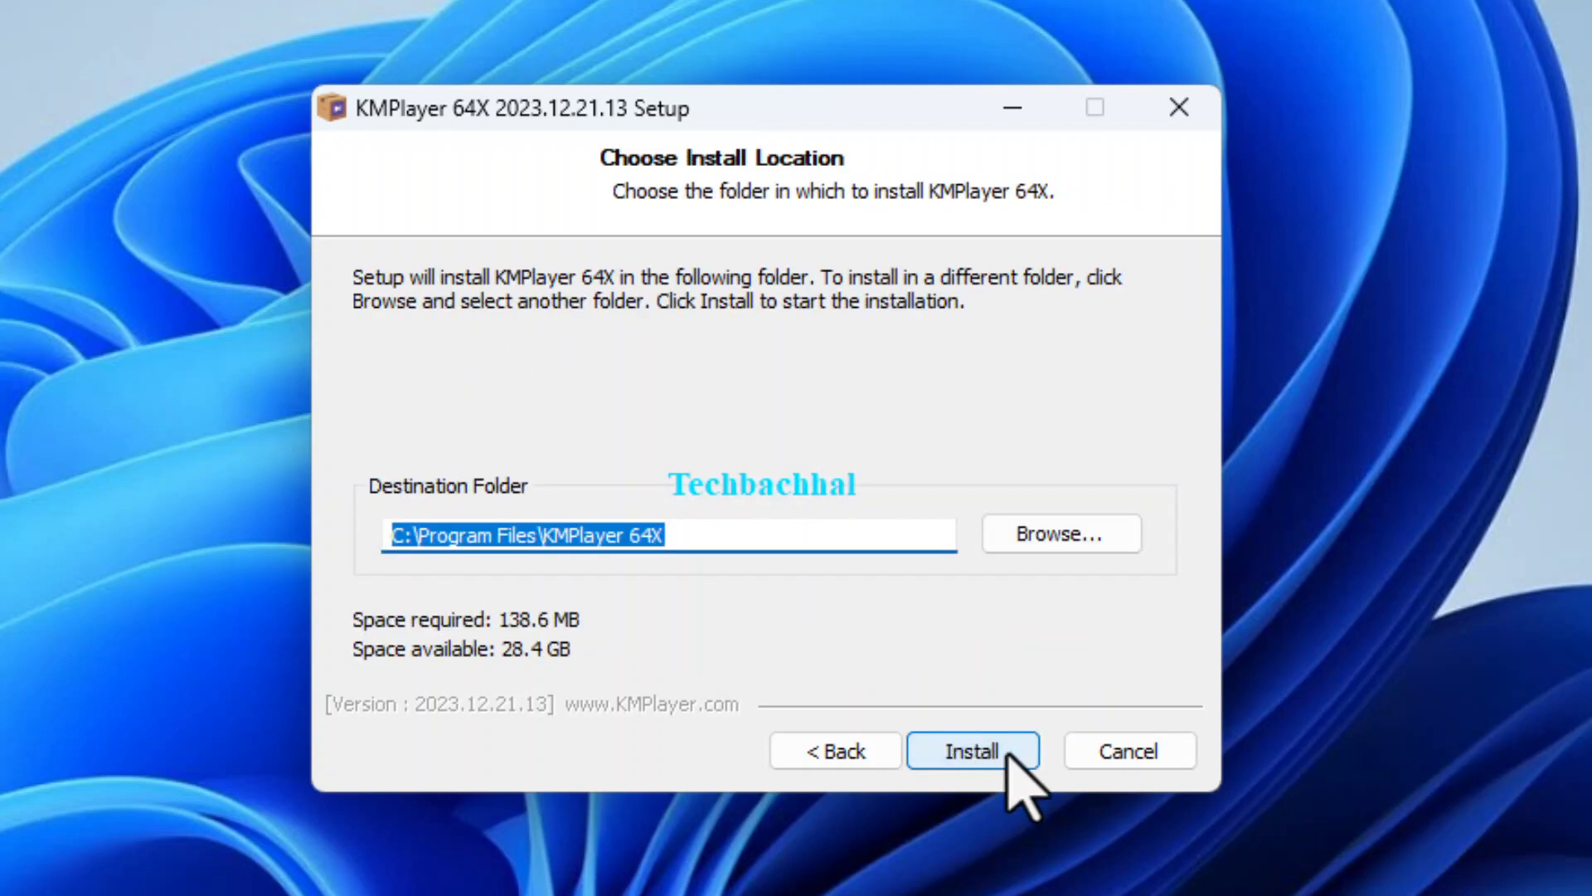
{"action": "left_click", "coordinate": [972, 750]}
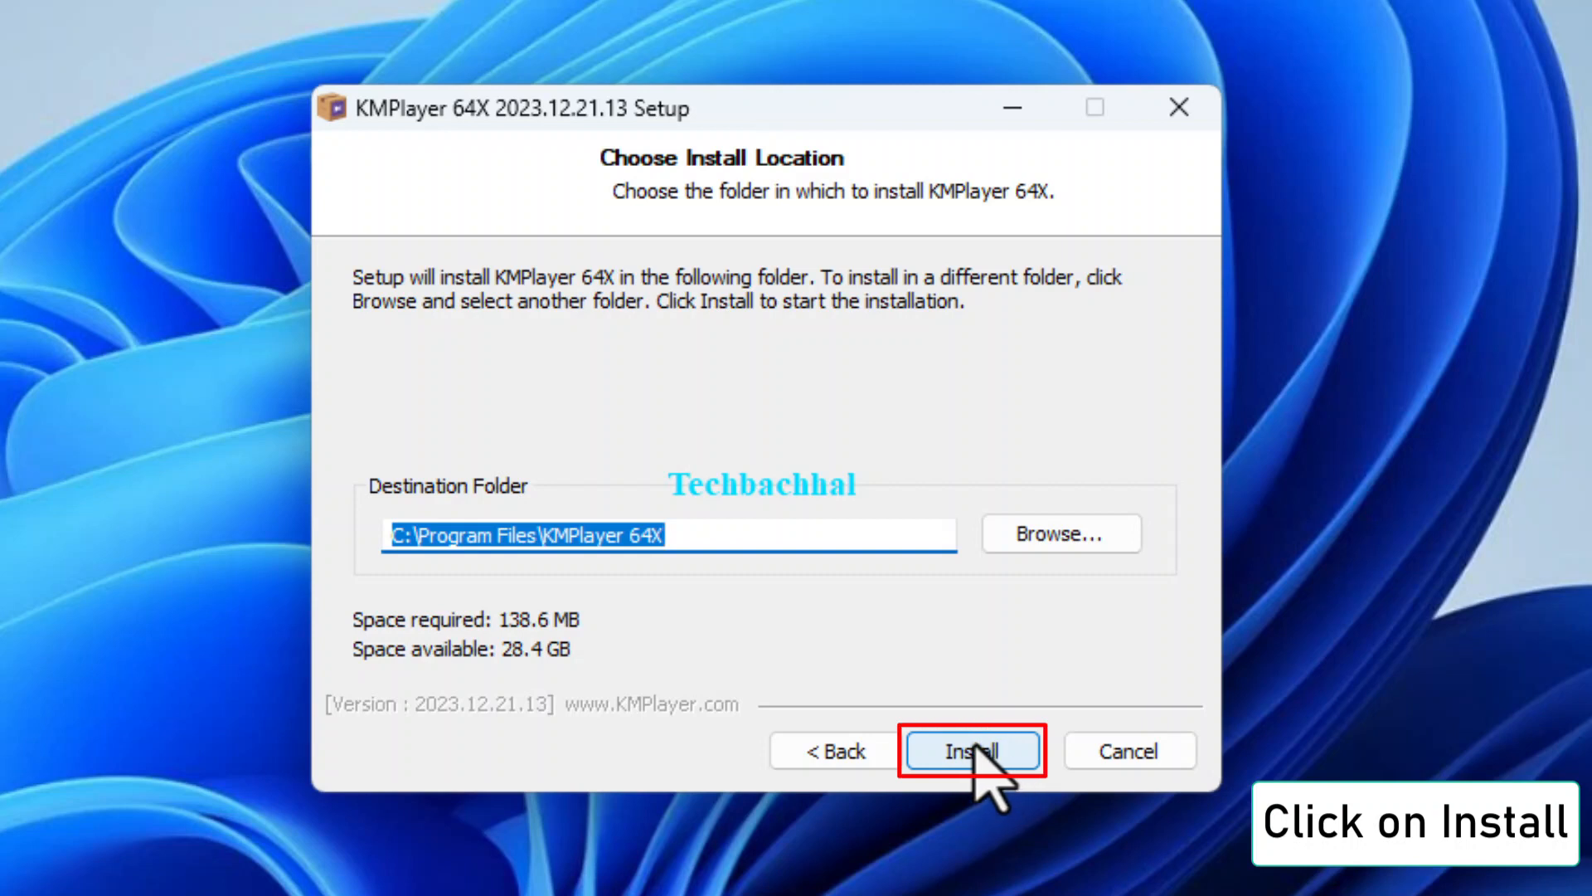
{"action": "left_click", "coordinate": [972, 750]}
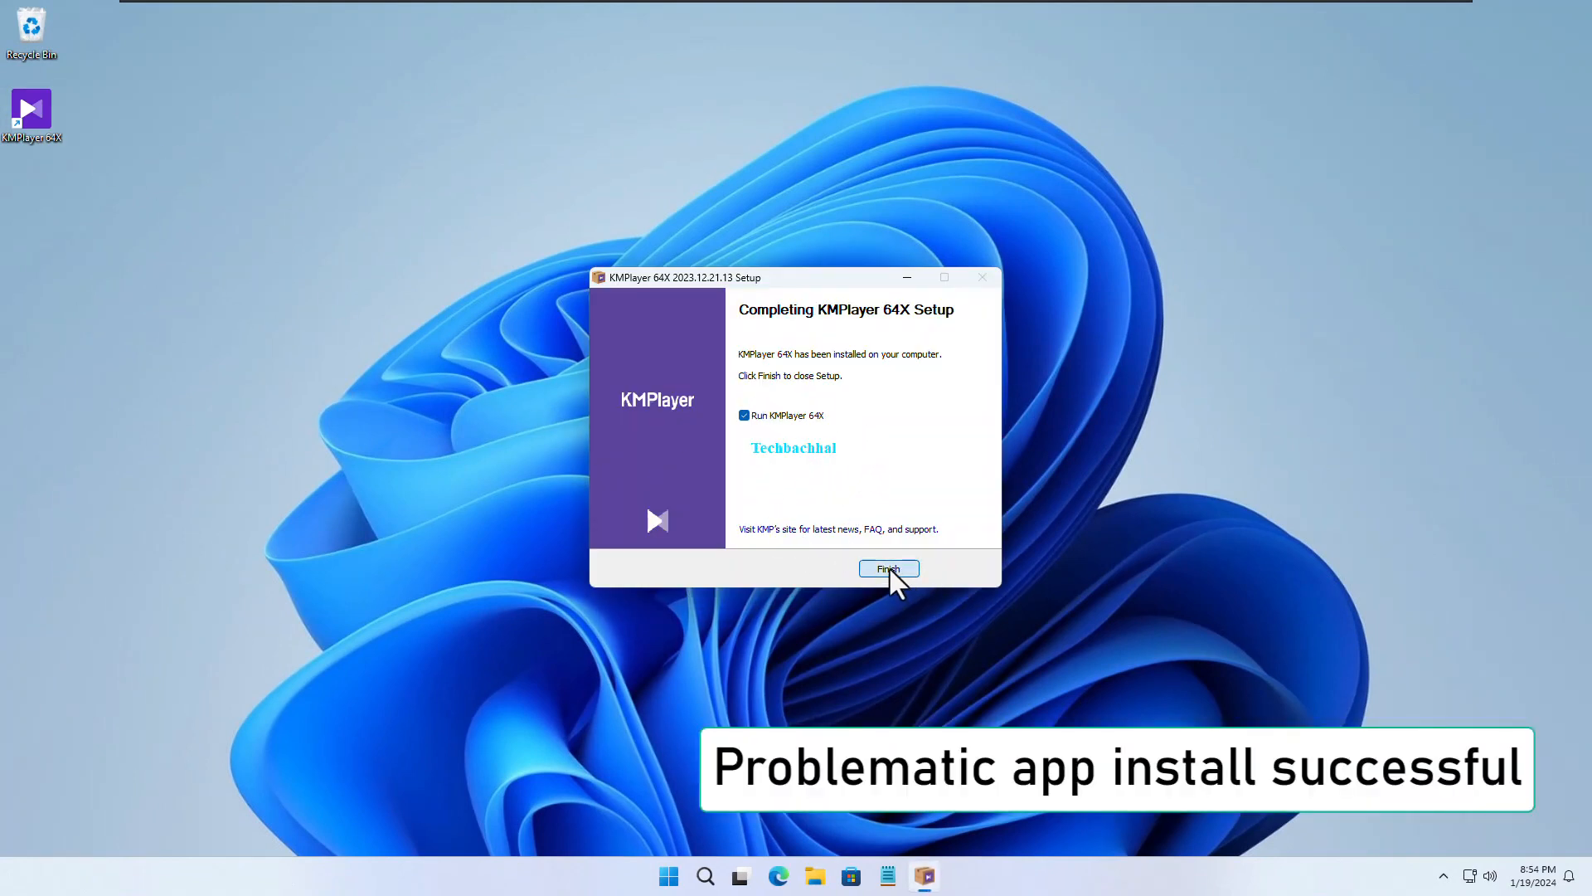
Finish setup with Run KMPlayer 64X checked, then close the launched KMPlayer window.
{"action": "left_click", "coordinate": [887, 567]}
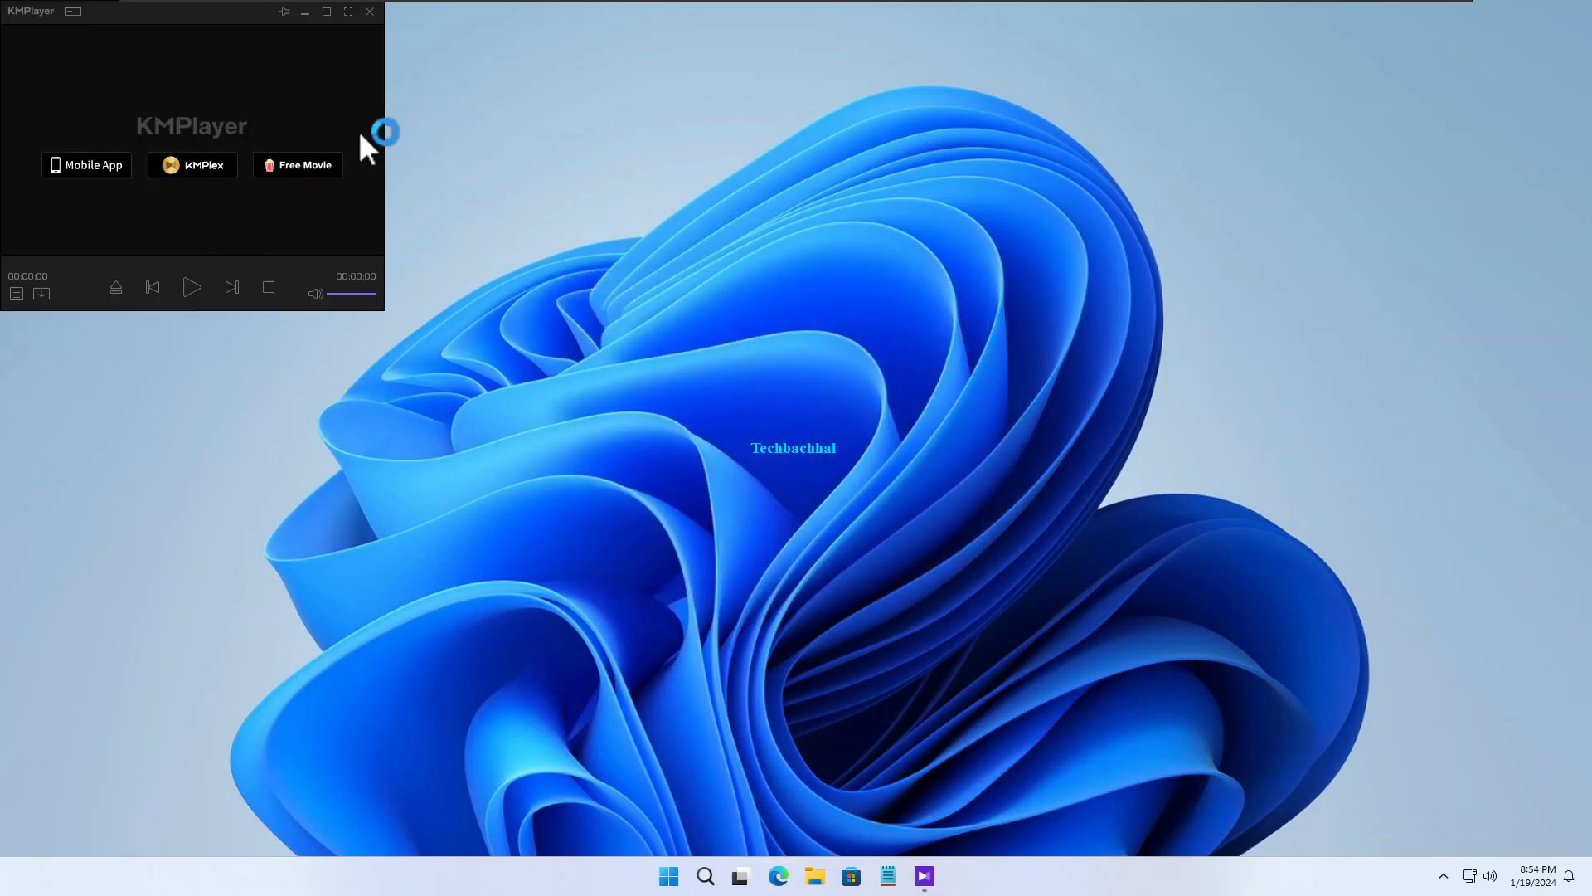
{"action": "left_click", "coordinate": [370, 11]}
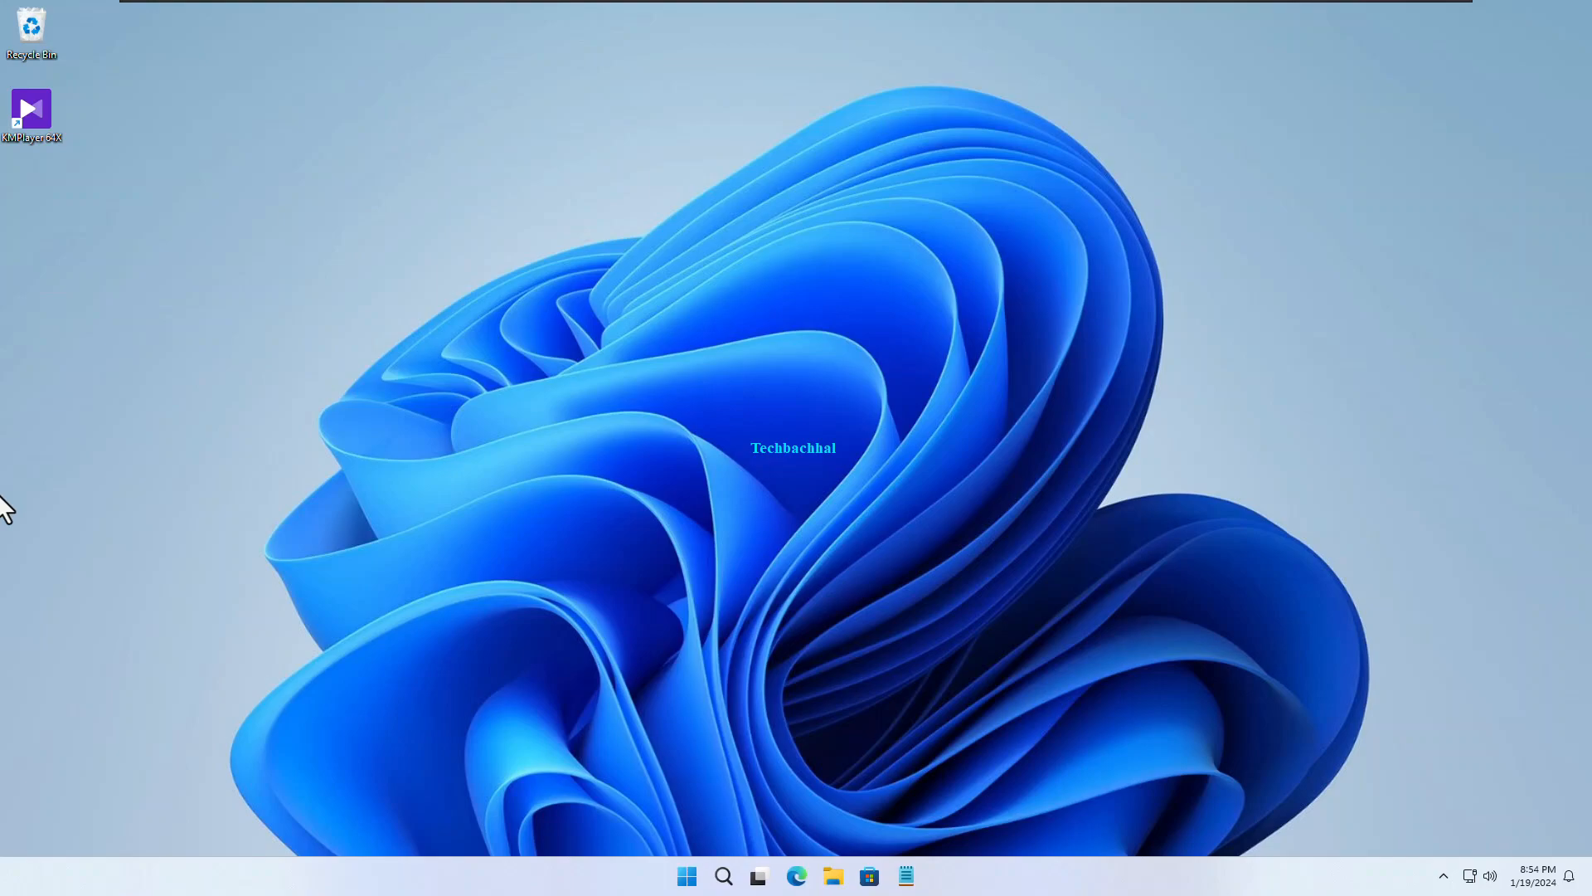